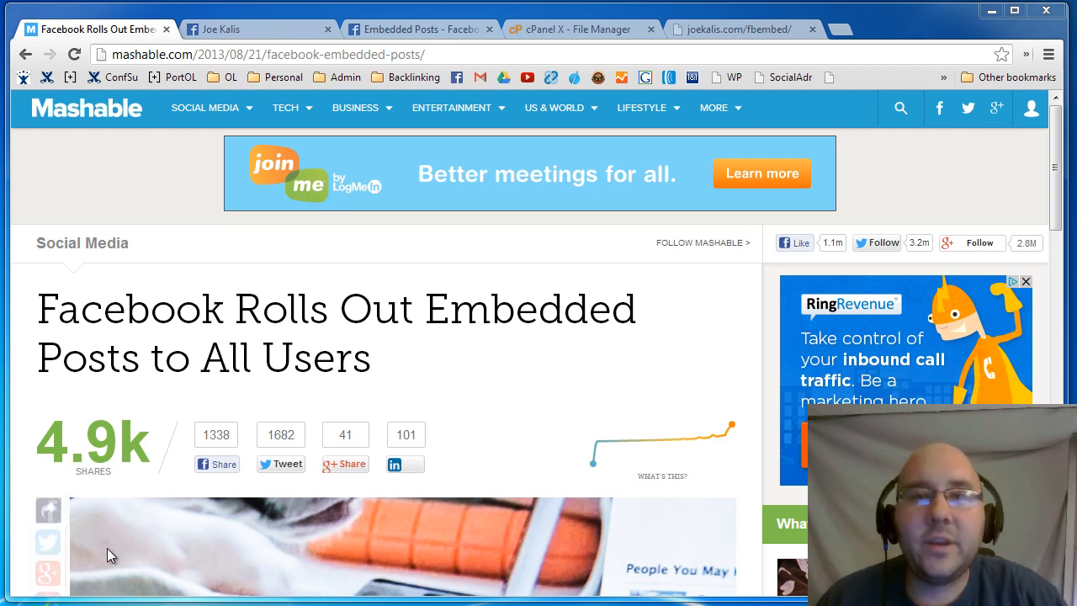
mouse_move(68, 321)
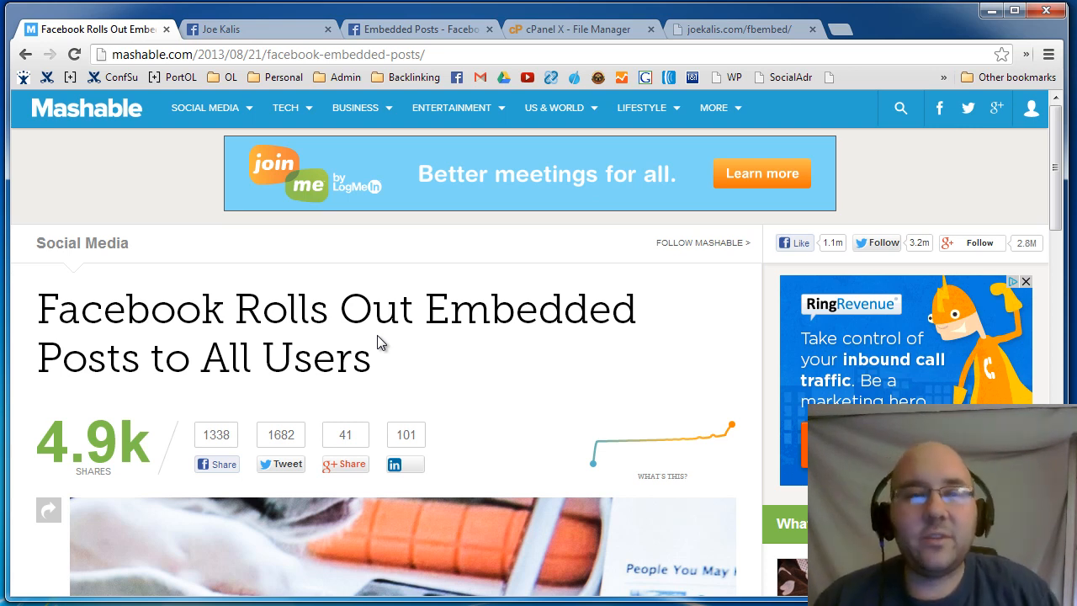
mouse_move(239, 12)
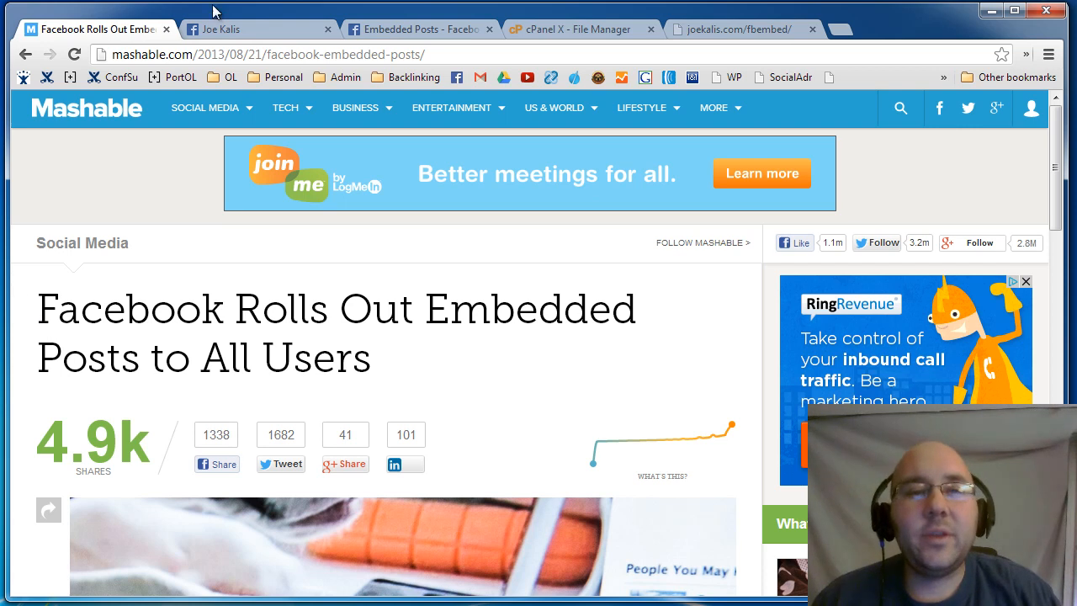
Step: Read through the Facebook Developers Embedded Posts overview on embedding public posts
scroll("down", 3)
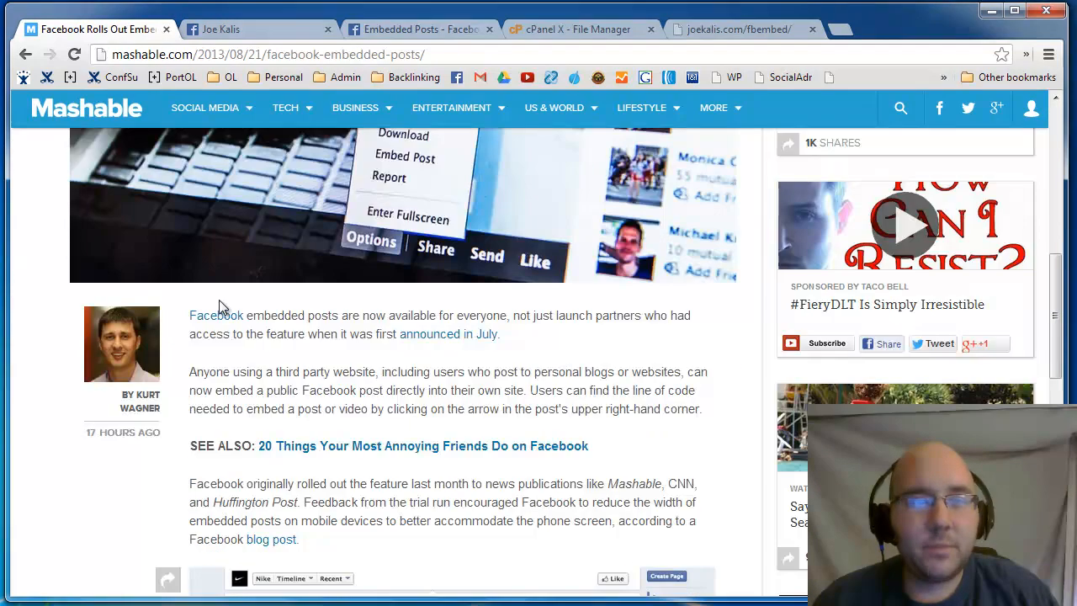
scroll("down", 3)
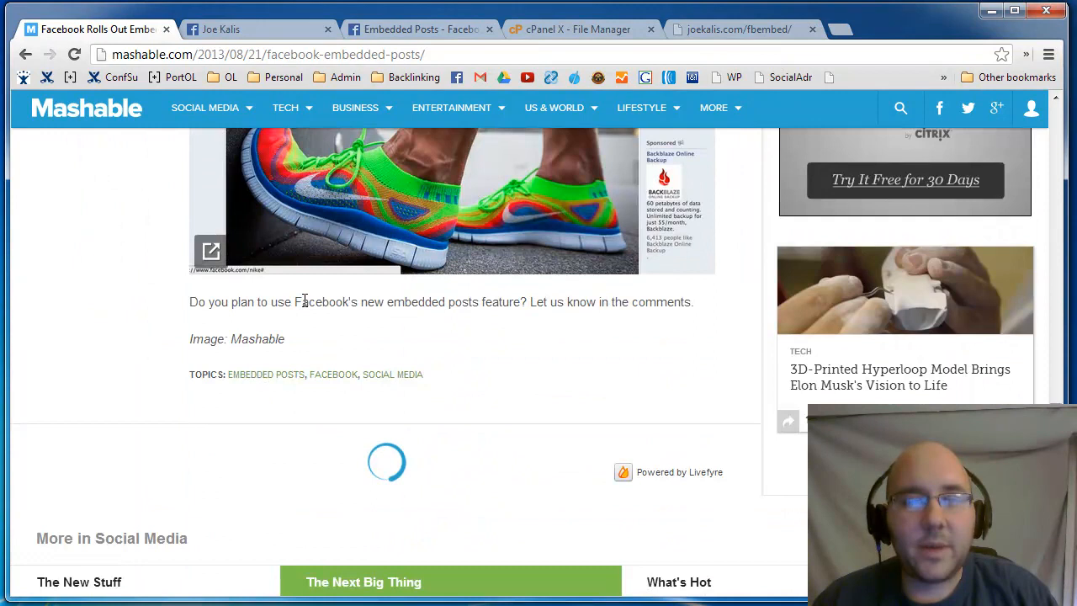
left_click(418, 29)
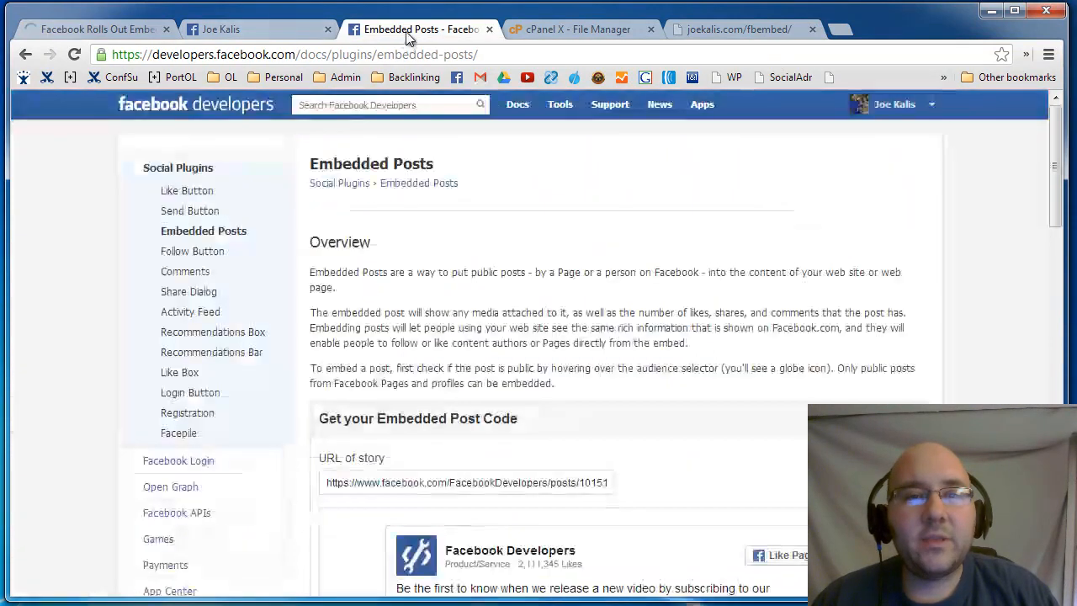
scroll("down", 3)
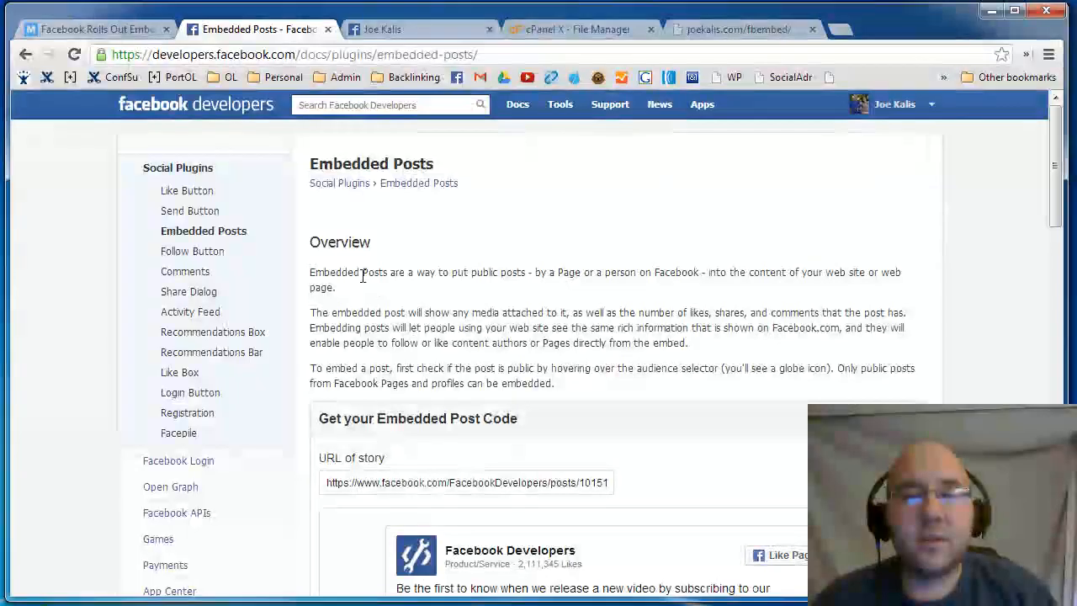
scroll("down", 3)
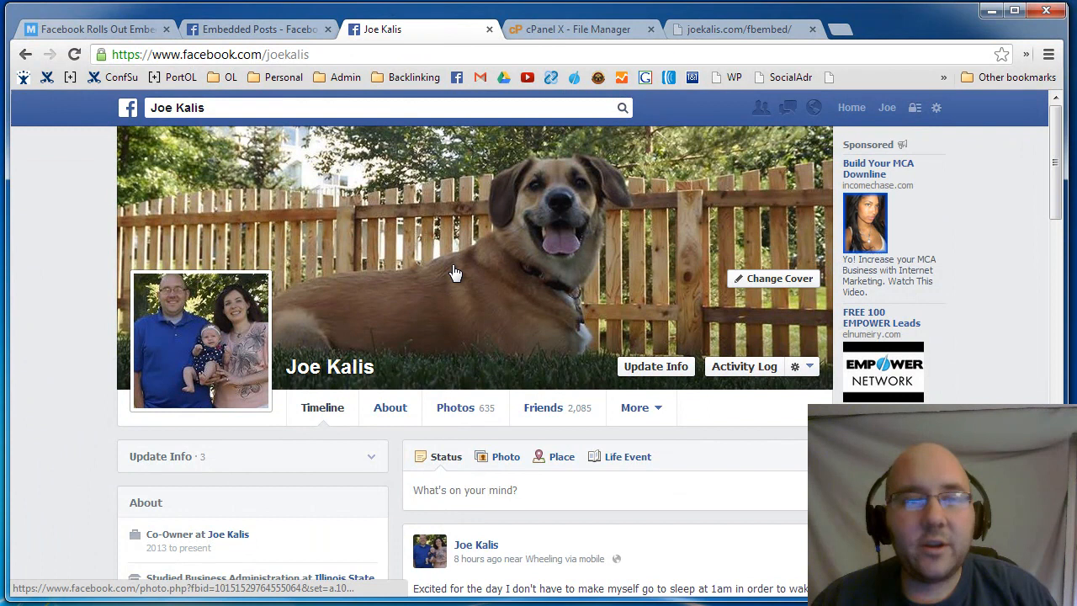
scroll("down", 3)
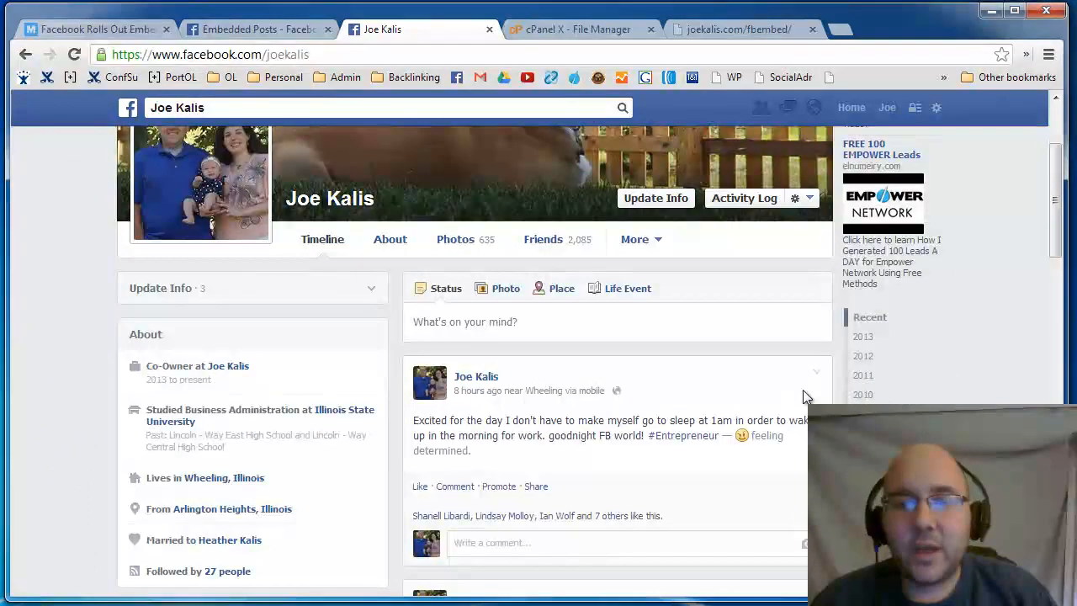
mouse_move(790, 381)
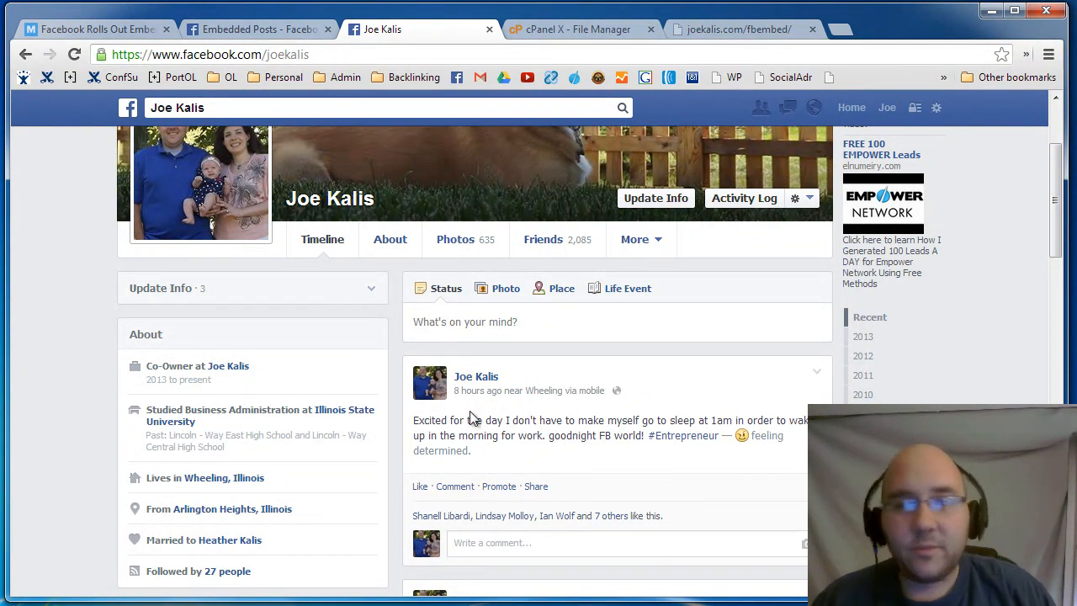
mouse_move(818, 378)
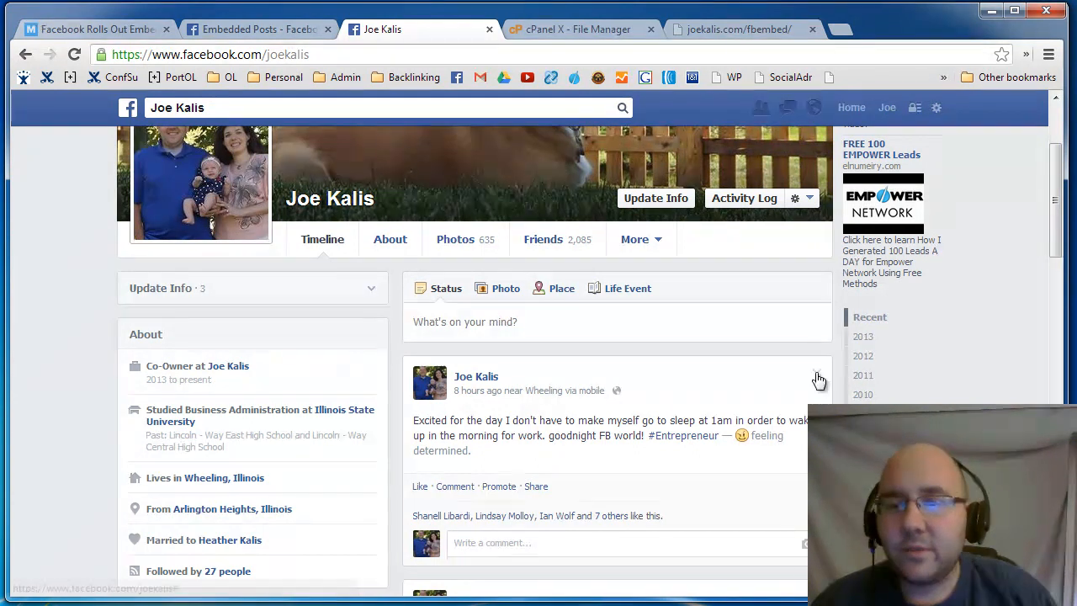
left_click(816, 377)
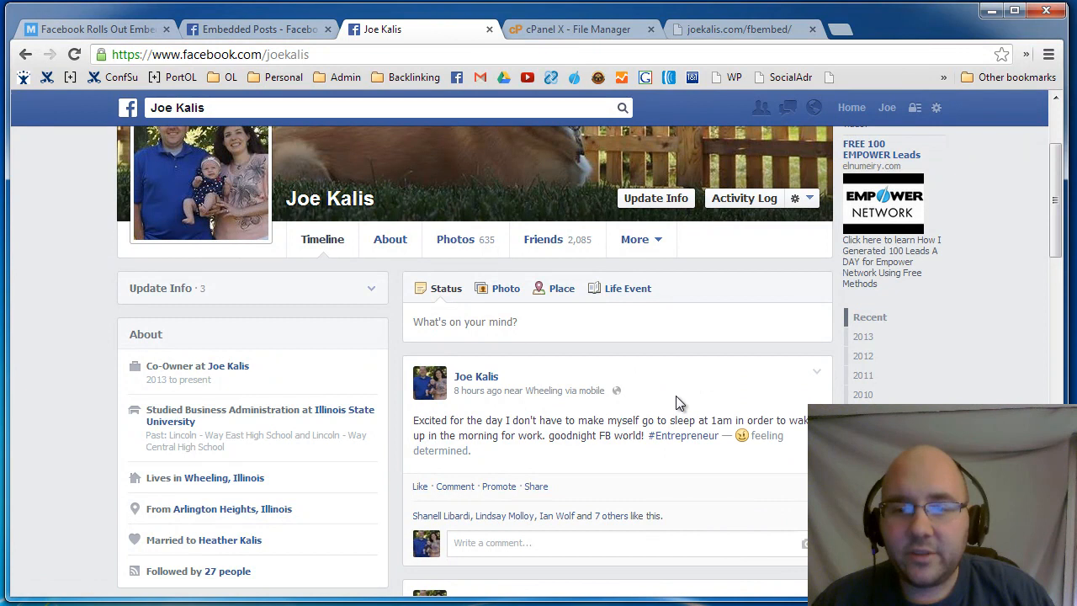
mouse_move(819, 376)
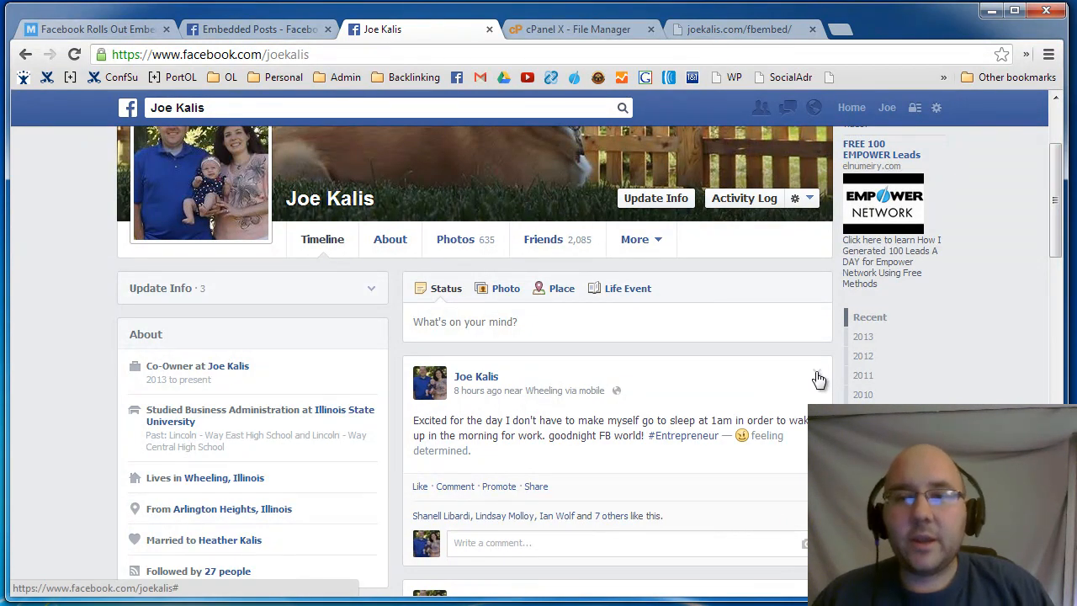
left_click(817, 372)
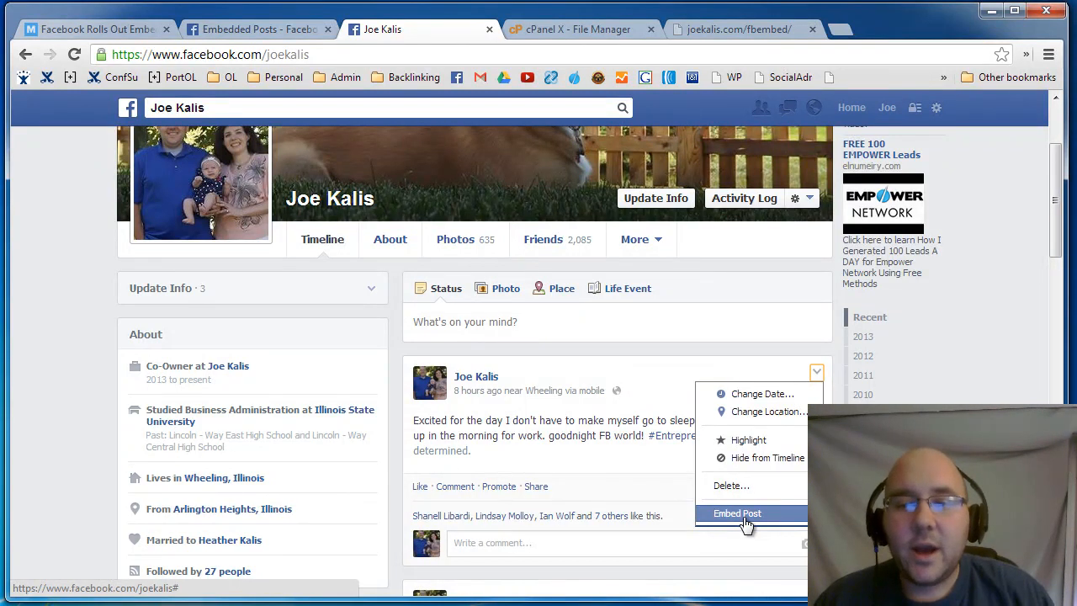
Step: Generate the latest status post's embed code and switch to the cPanel File Manager editor
left_click(736, 513)
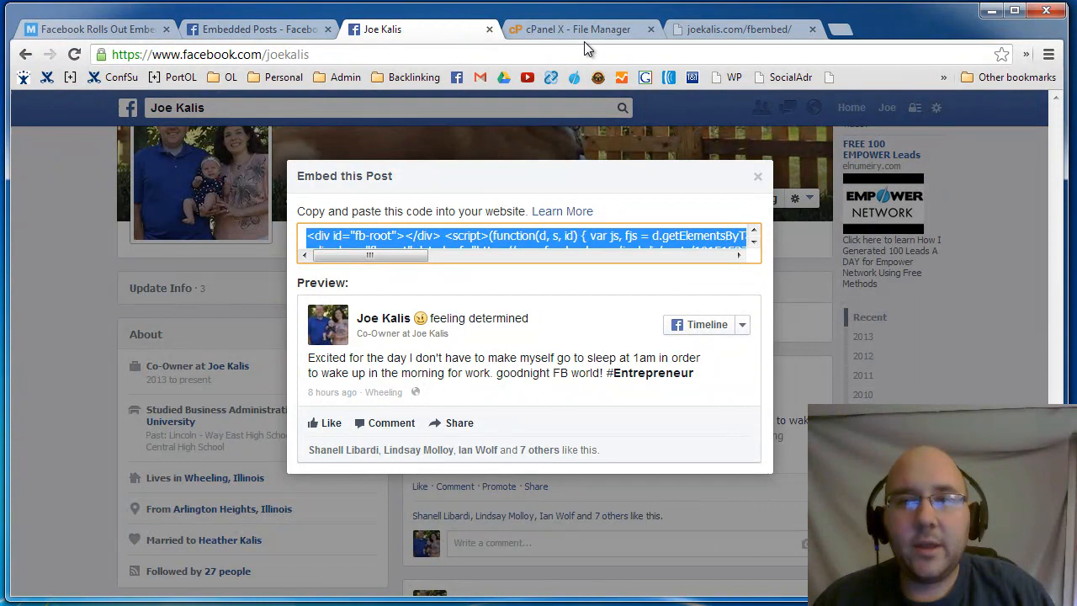
left_click(579, 28)
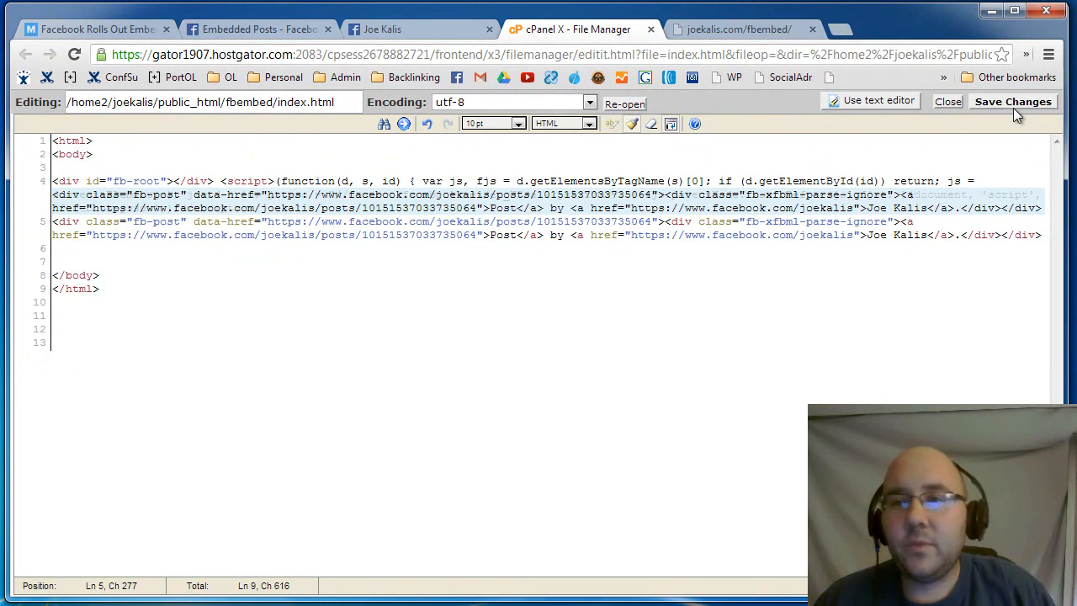
Step: Save index.html containing the pasted Facebook embed code between the body tags
left_click(739, 28)
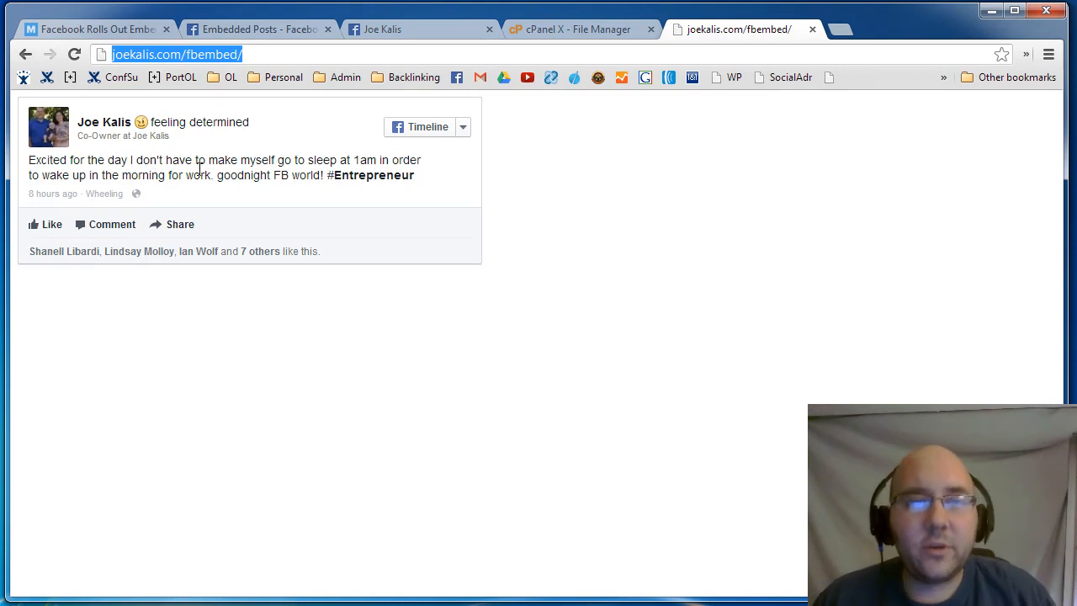
mouse_move(458, 136)
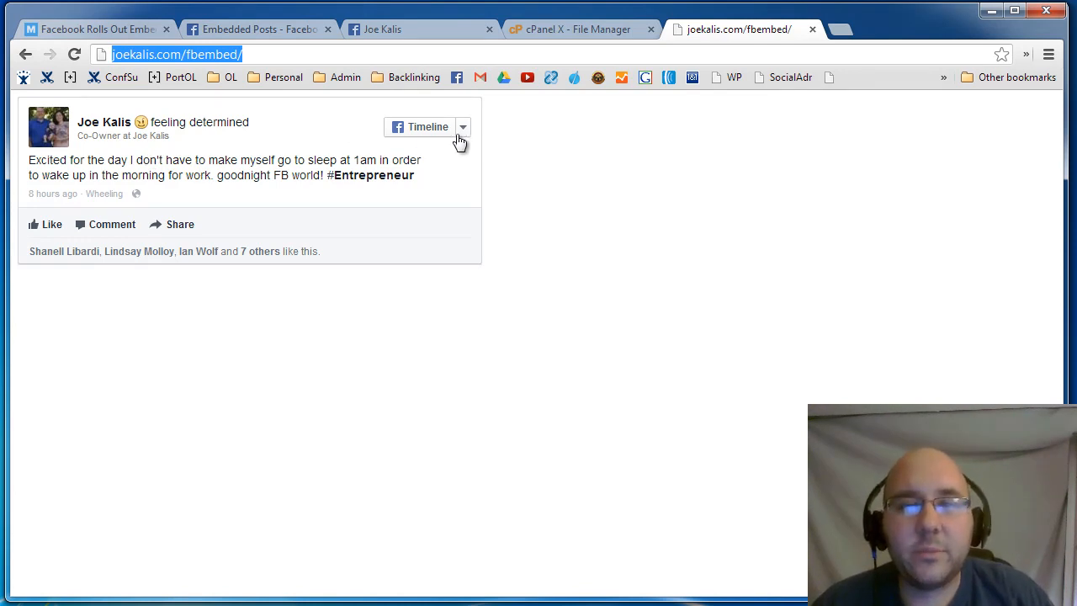
Step: Reload joekalis.com/fbembed to confirm the embedded status post appears
left_click(465, 128)
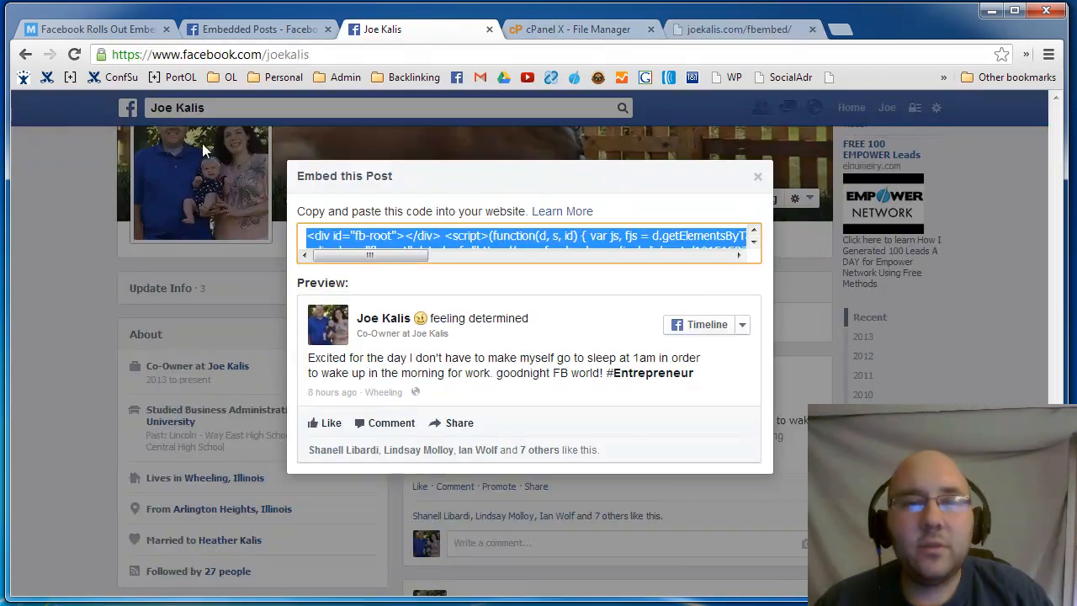
Step: Close your post's embed dialog and scroll the News Feed to Glenn Beck's post
left_click(758, 175)
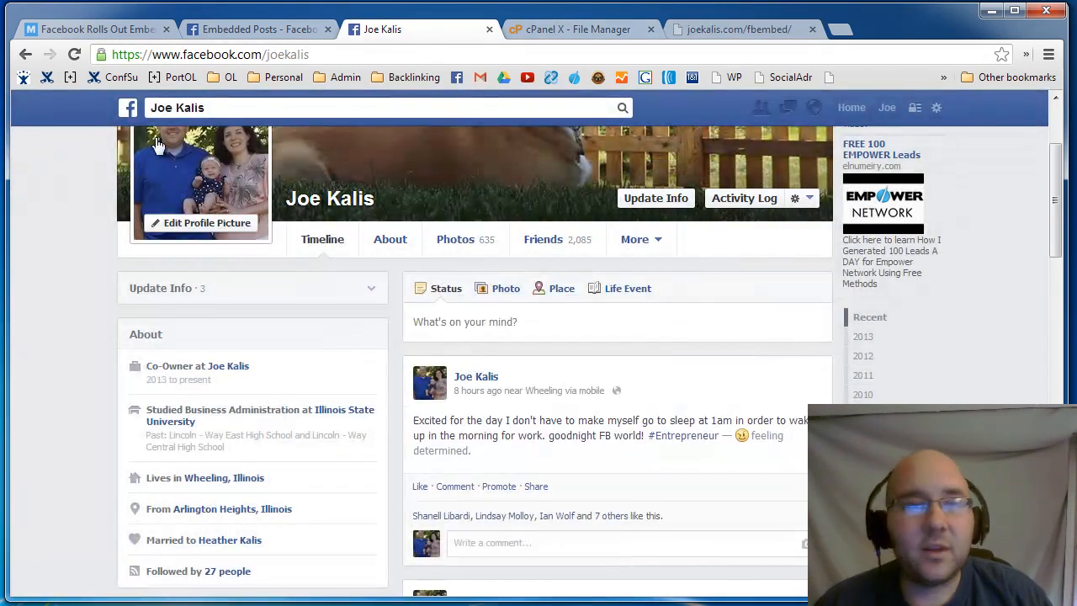
left_click(851, 107)
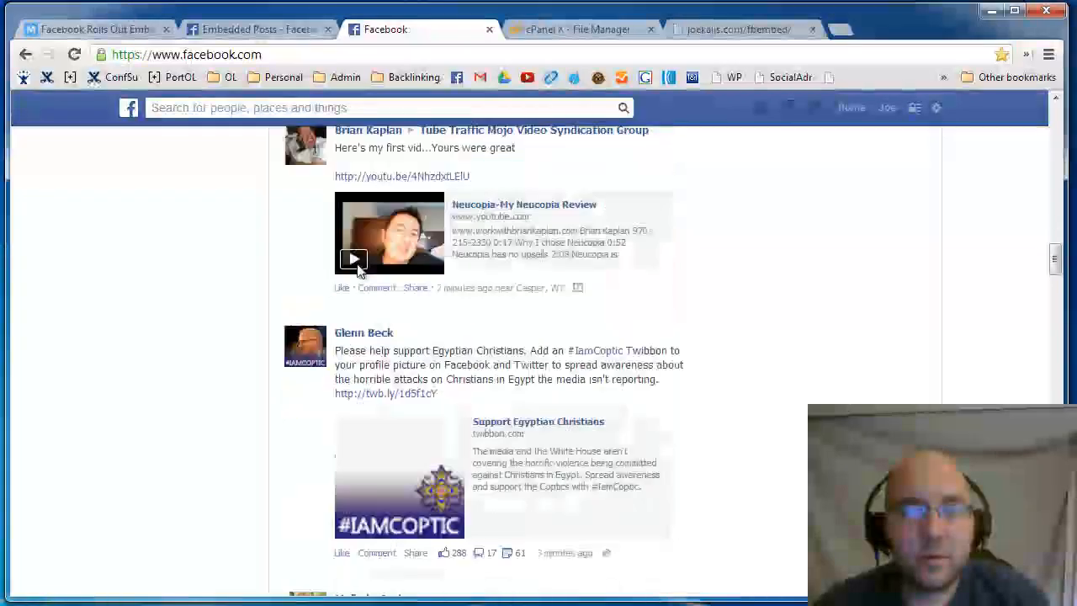
scroll("down", 3)
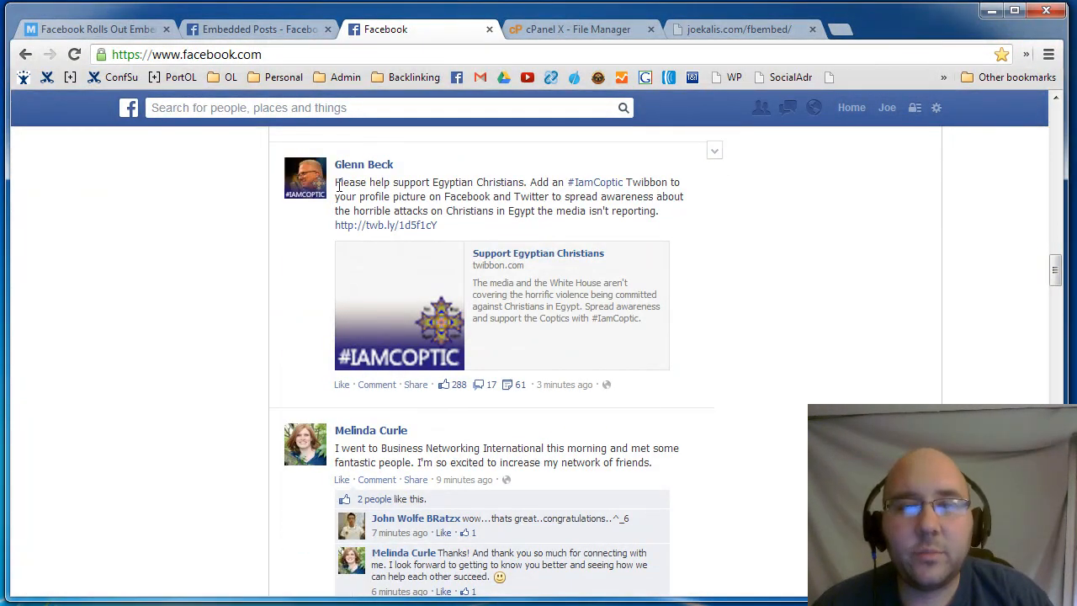
mouse_move(369, 183)
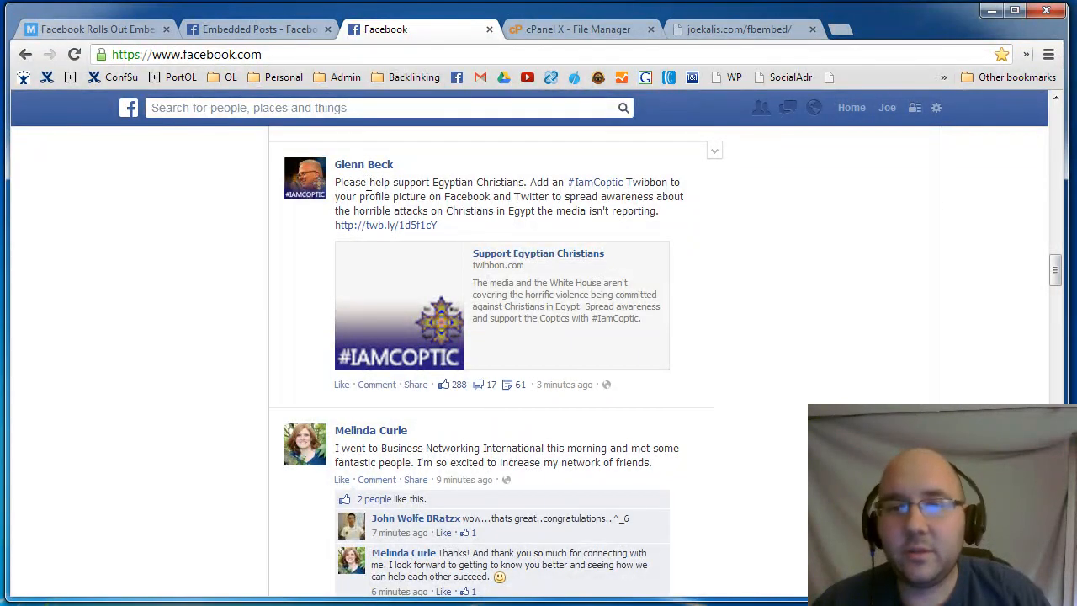
Step: Choose Embed Post on Glenn Beck's Egyptian Christians post and right-click its code
left_click(714, 150)
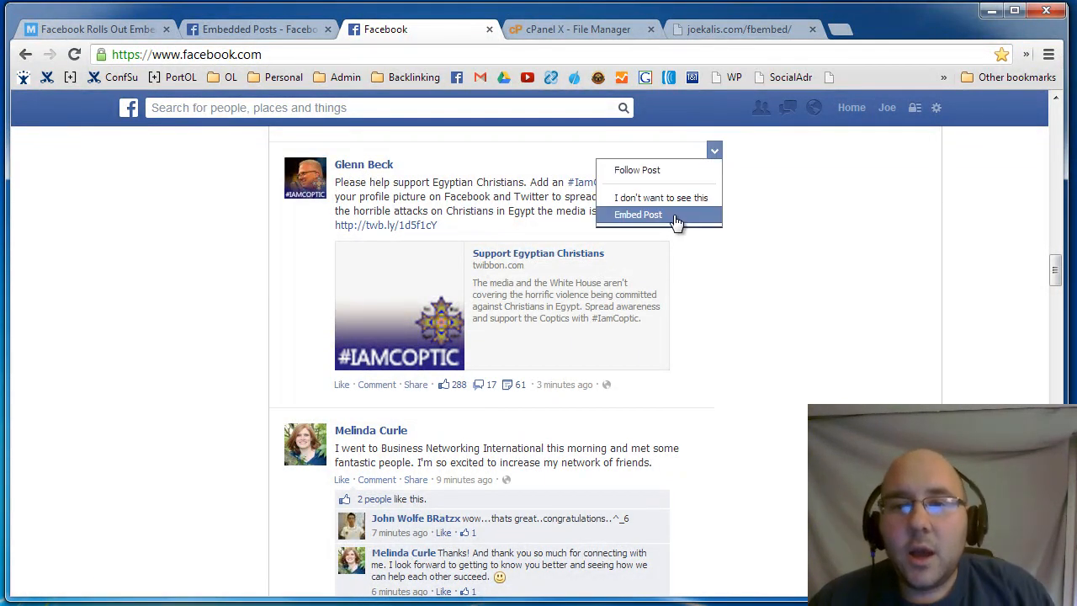
left_click(638, 214)
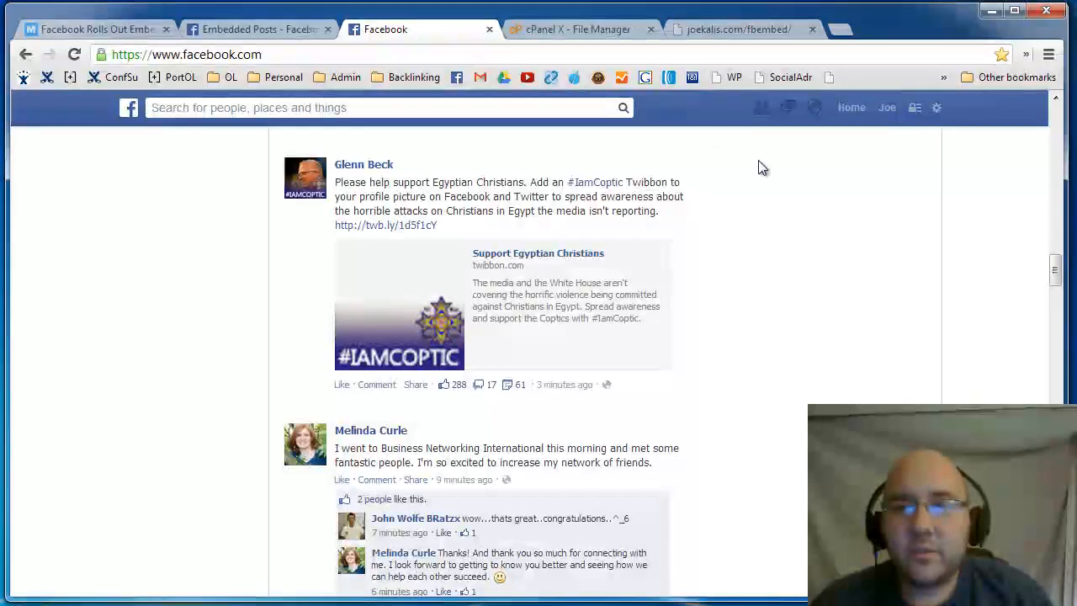
left_click(714, 149)
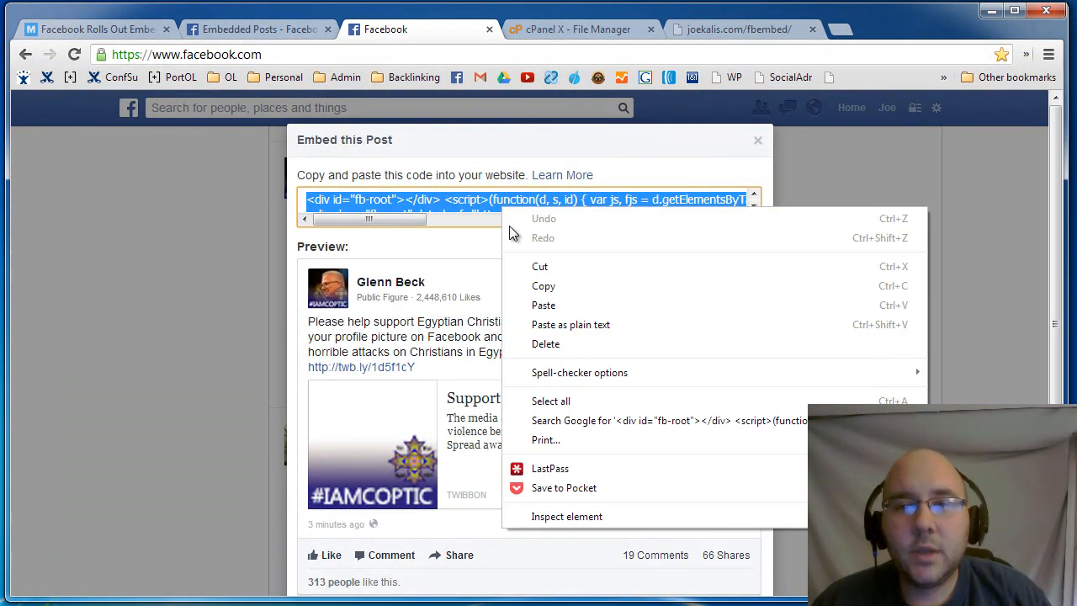
Step: Paste Glenn Beck's embed code below the first post on line 6 and save
left_click(587, 28)
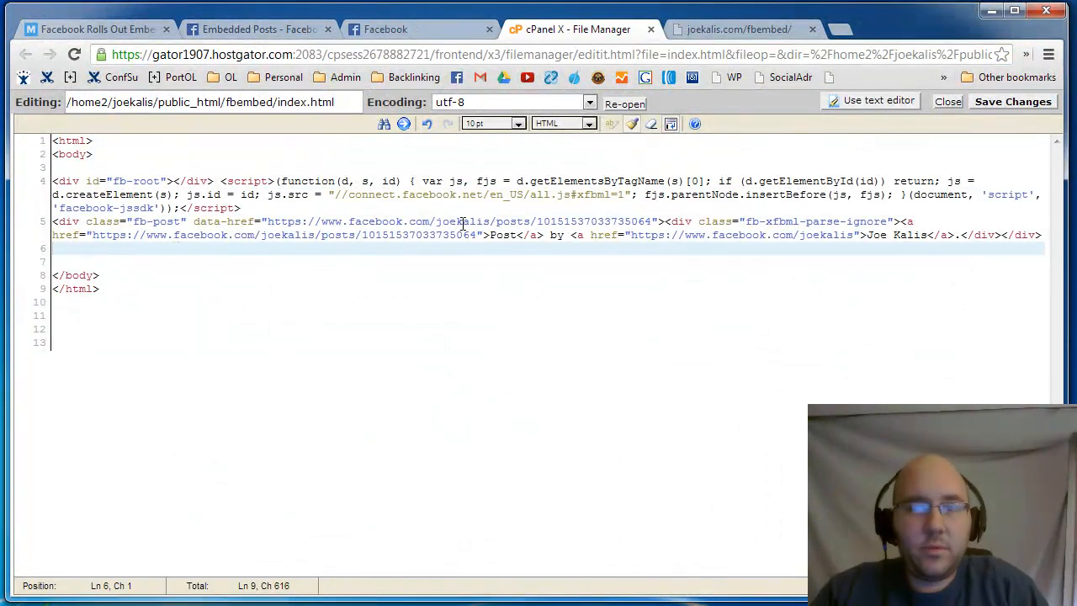
left_click(1046, 234)
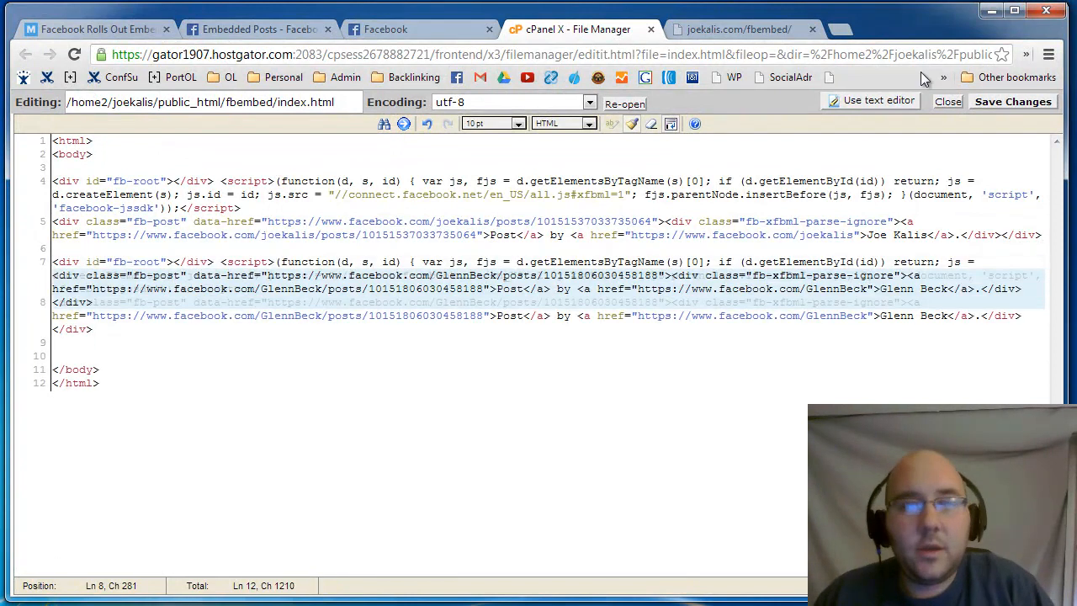
left_click(734, 29)
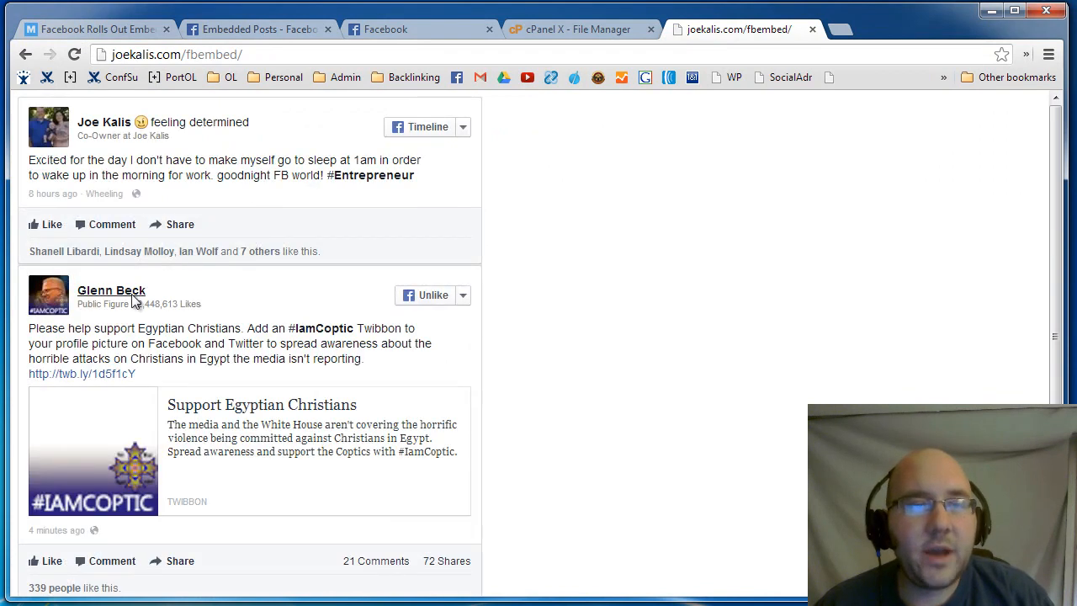
Step: Scroll joekalis.com/fbembed to check both embedded posts, then return to Facebook
scroll("down", 3)
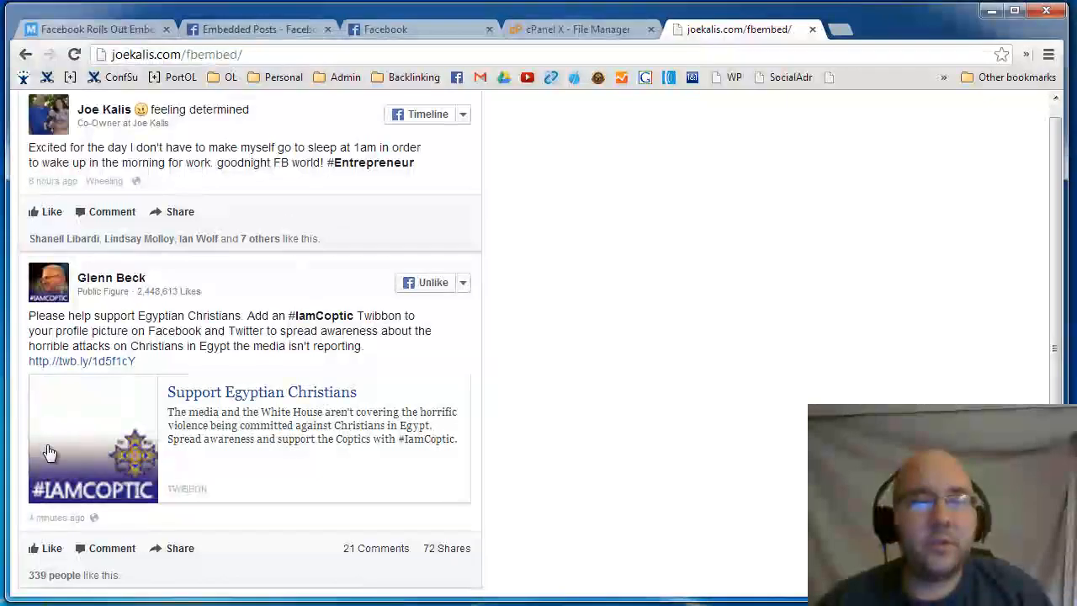
mouse_move(56, 557)
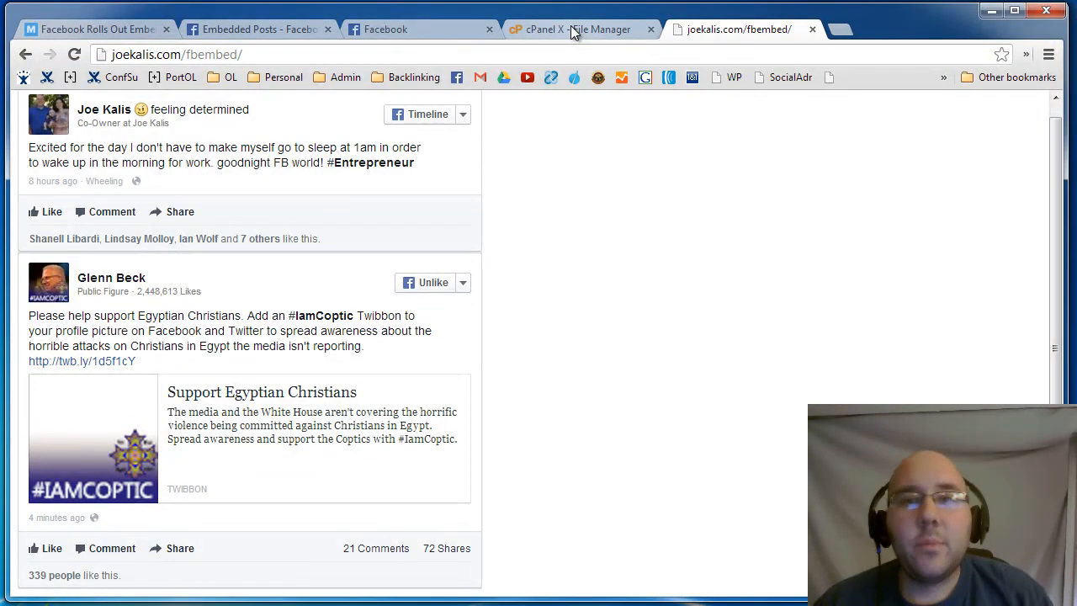
left_click(573, 29)
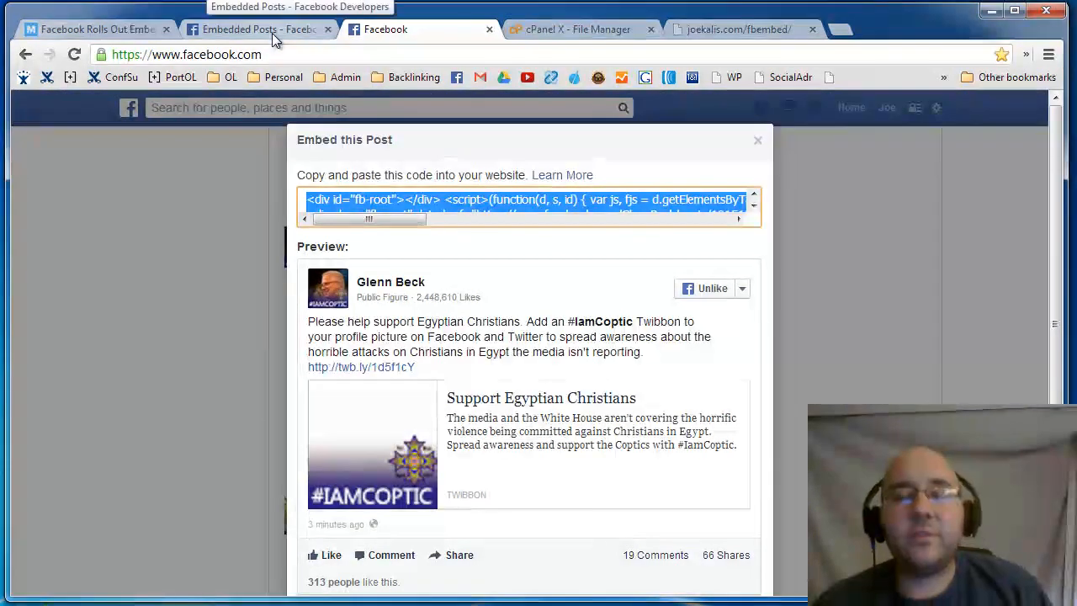
Step: Close Glenn Beck's Embed this Post dialog on the Facebook tab
left_click(253, 29)
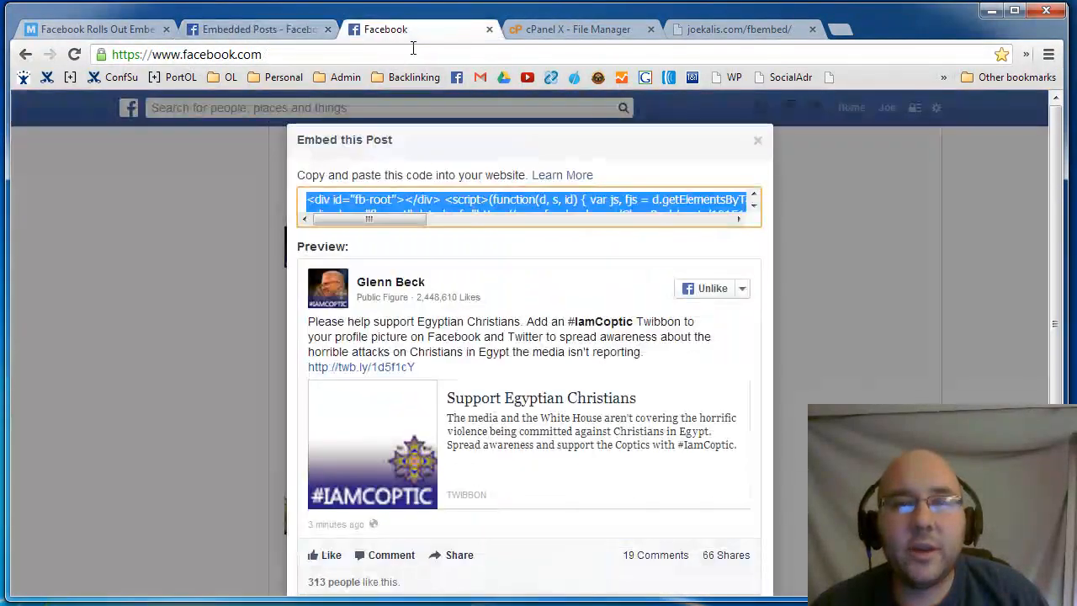
mouse_move(758, 140)
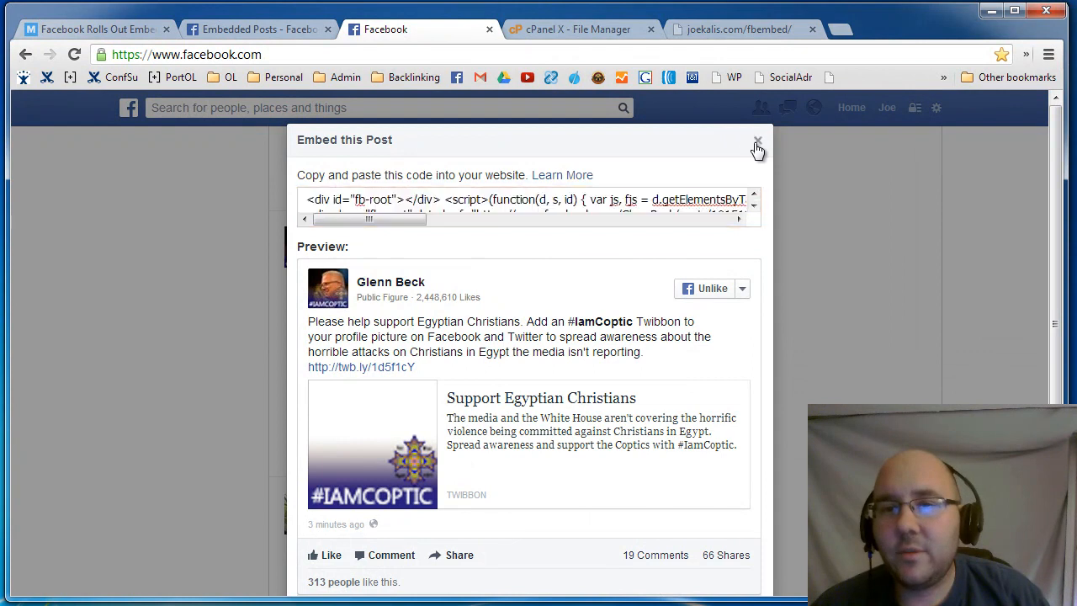
left_click(757, 140)
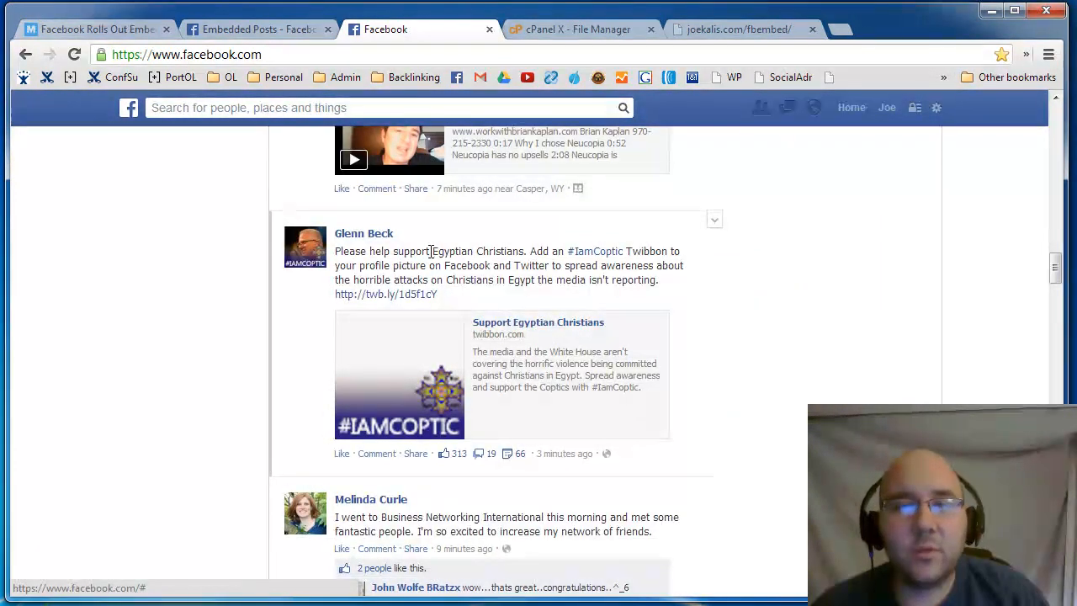